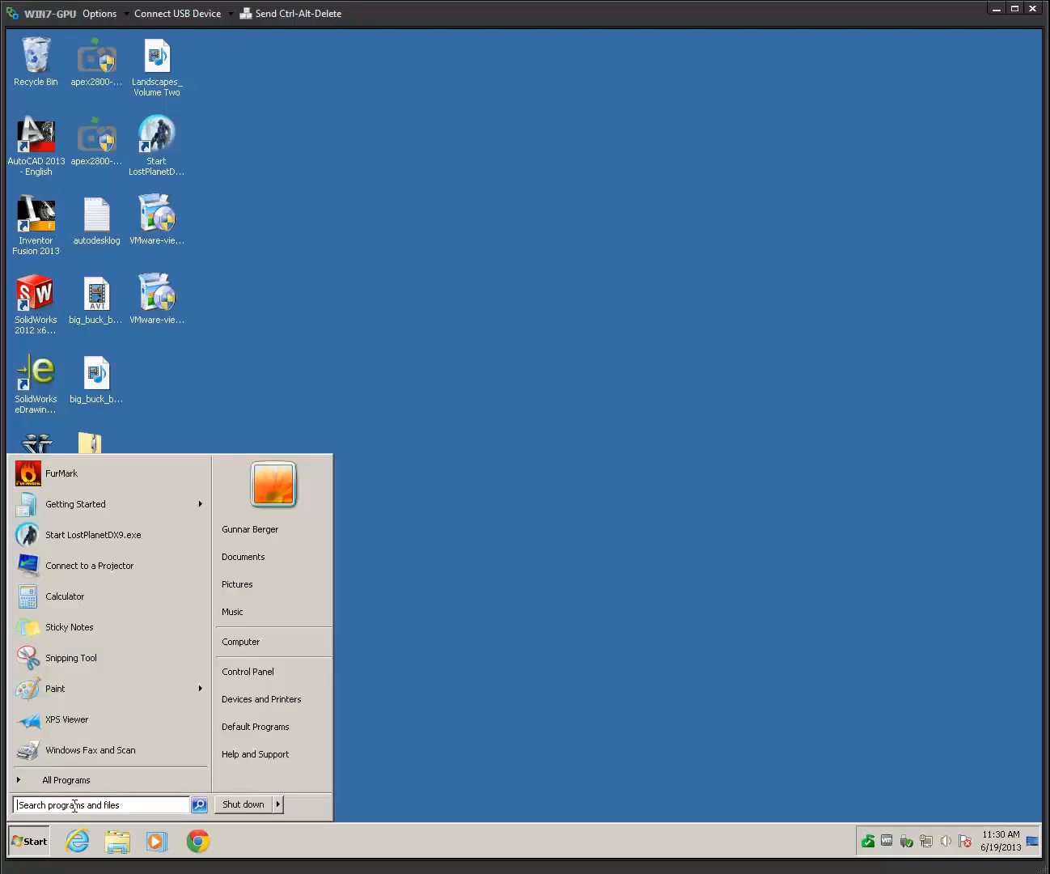
# Run dxdiag and view the Display tab showing the NVIDIA GRID K2 with 4095 MB.
pyautogui.write('d')
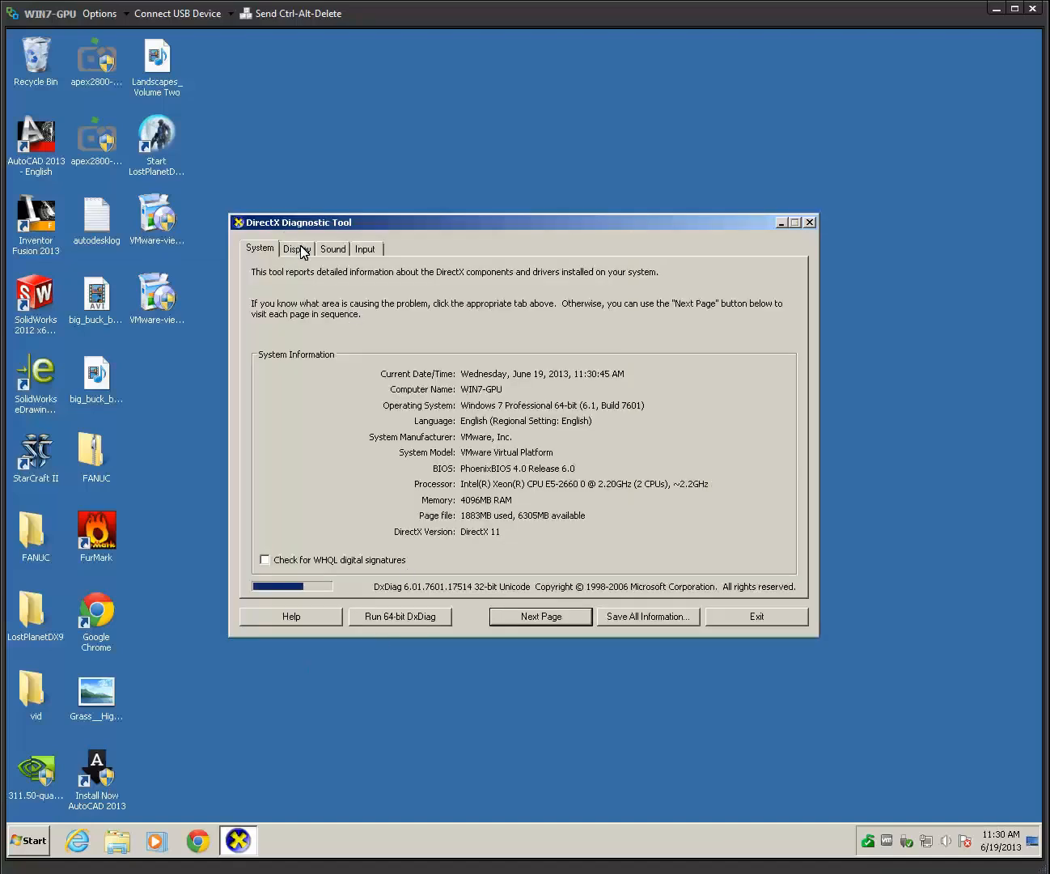
pyautogui.click(297, 249)
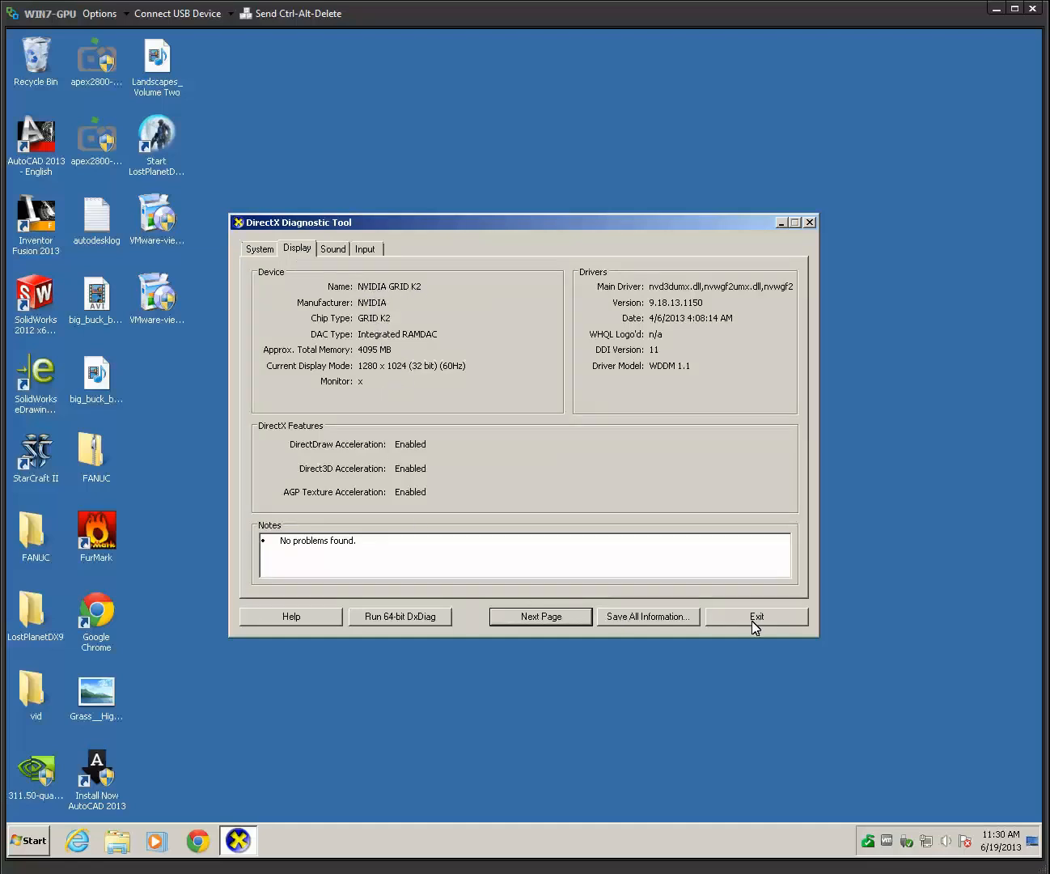
# Close dxdiag and open Device Manager from Computer's System properties.
pyautogui.click(756, 616)
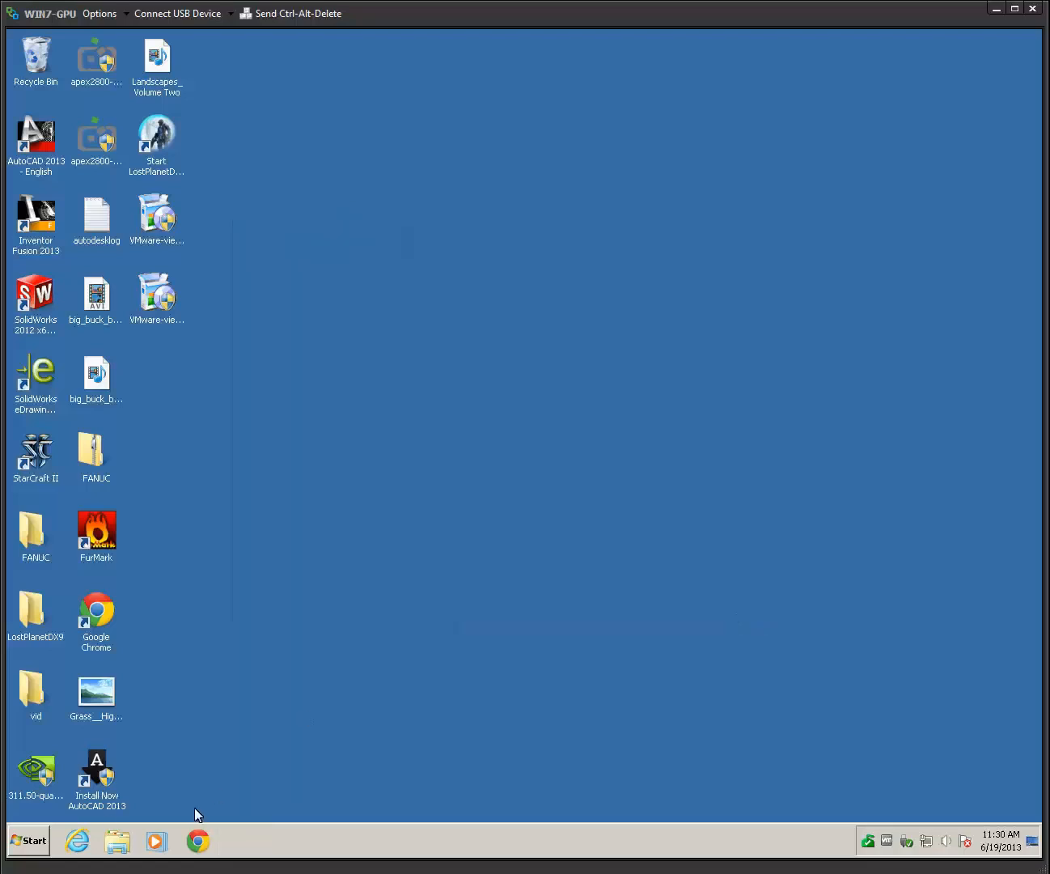
pyautogui.rightClick(234, 640)
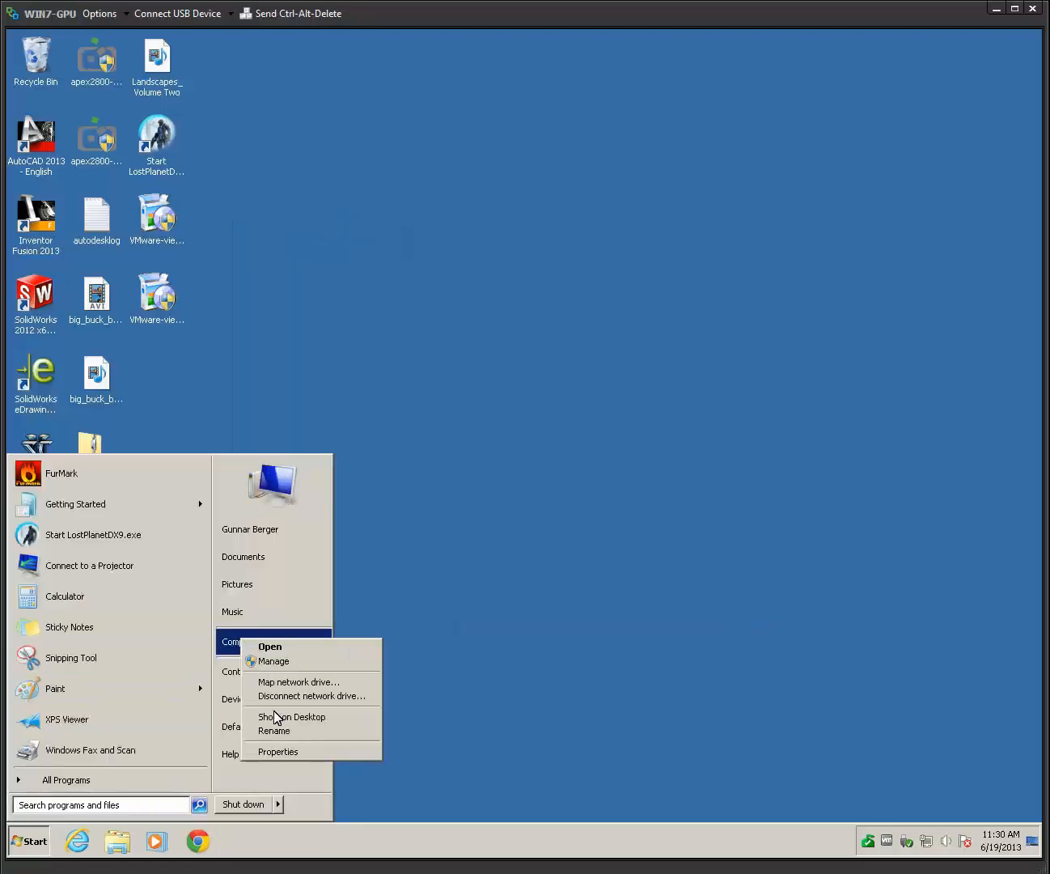
pyautogui.click(278, 752)
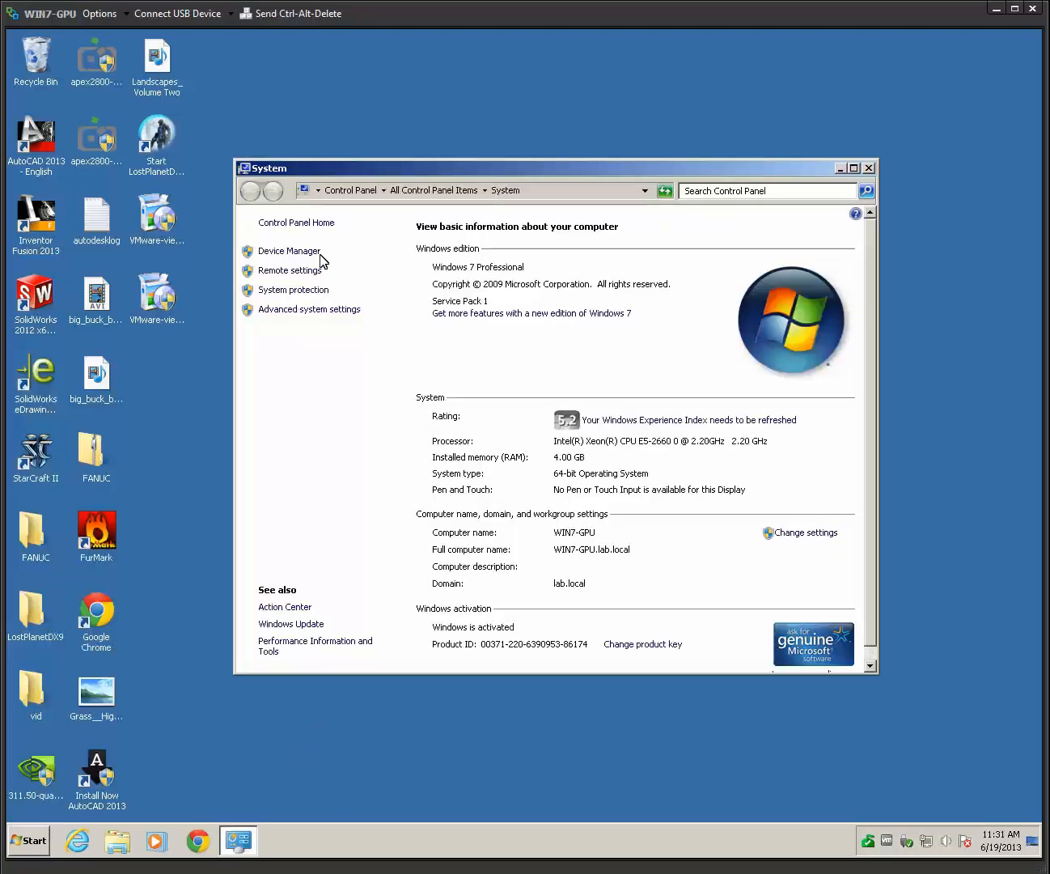
pyautogui.click(288, 251)
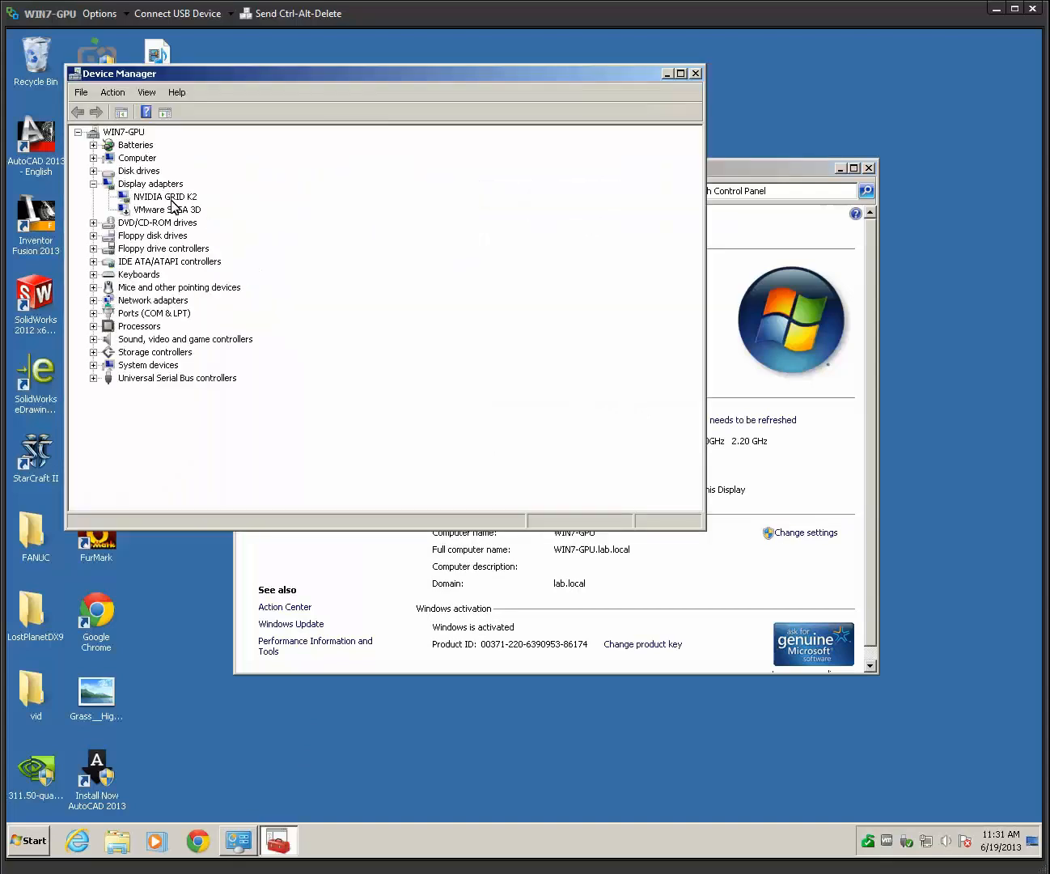
# Select the NVIDIA GRID K2 display adapter, then close Device Manager and System windows.
pyautogui.click(165, 196)
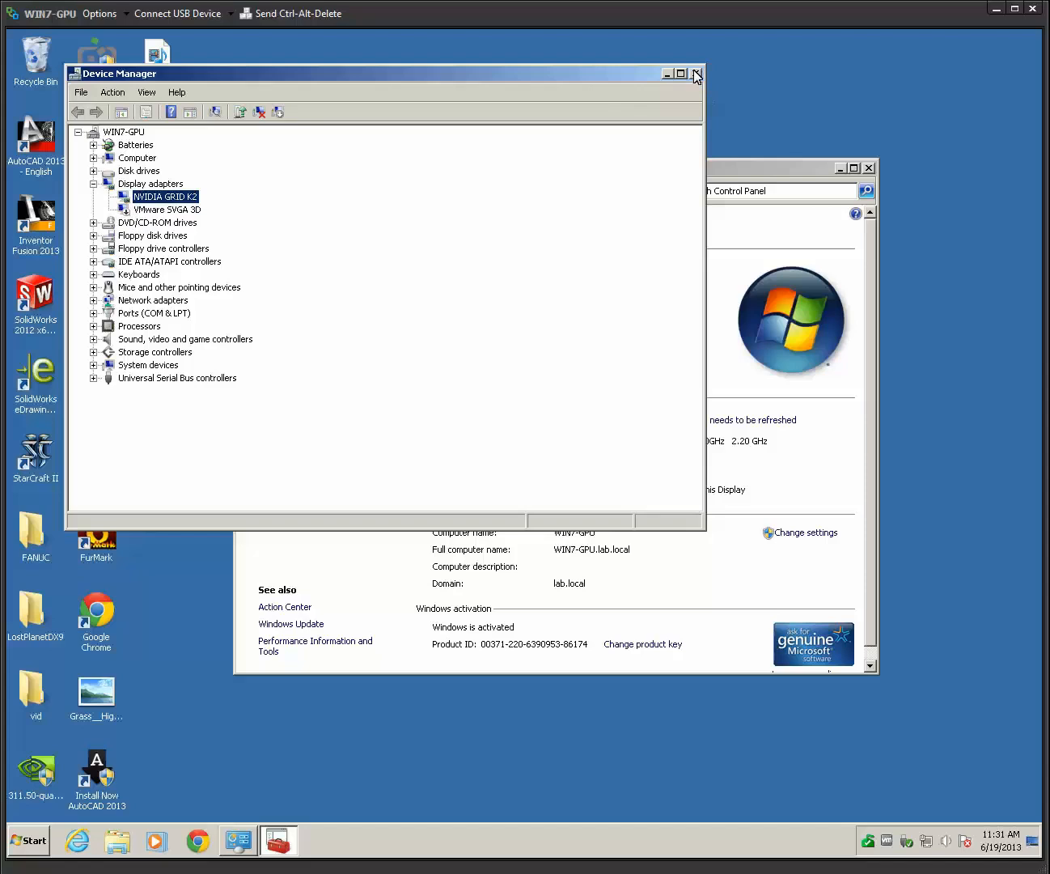
pyautogui.click(696, 73)
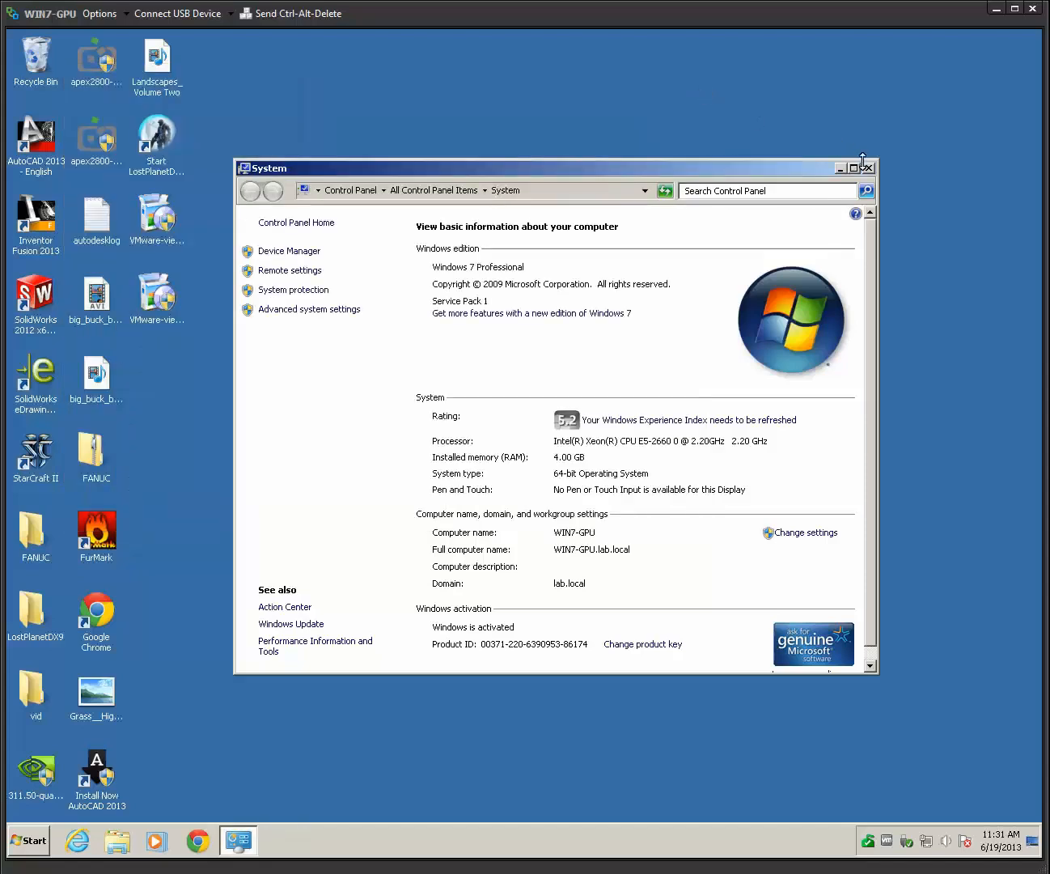
pyautogui.click(869, 168)
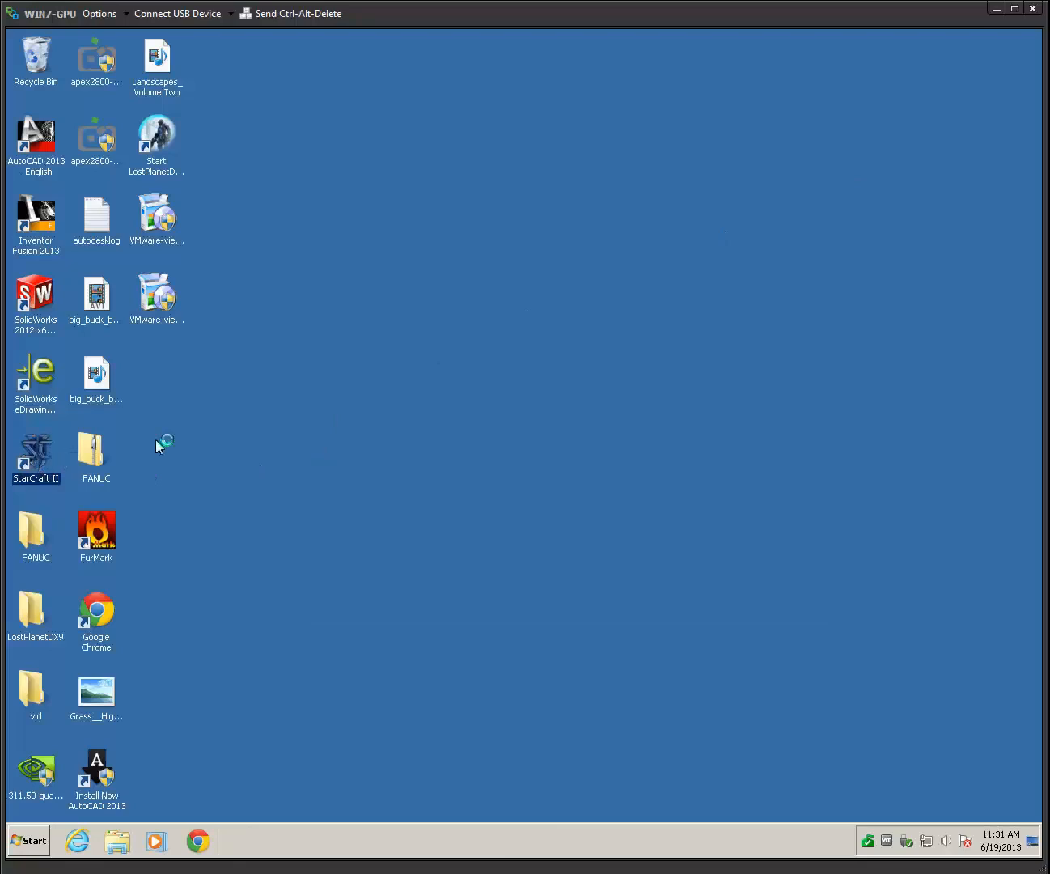
pyautogui.moveTo(436, 412)
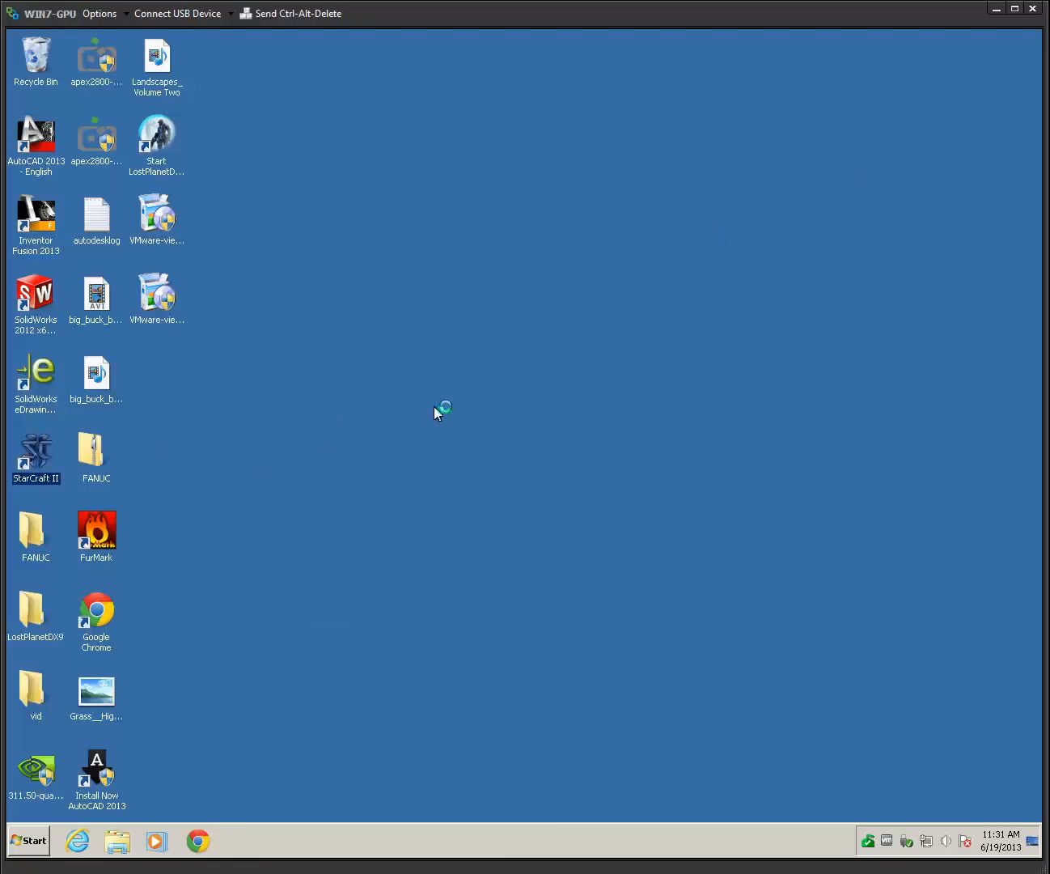
# Launch StarCraft II from the desktop shortcut and press PLAY in the launcher.
pyautogui.doubleClick(35, 454)
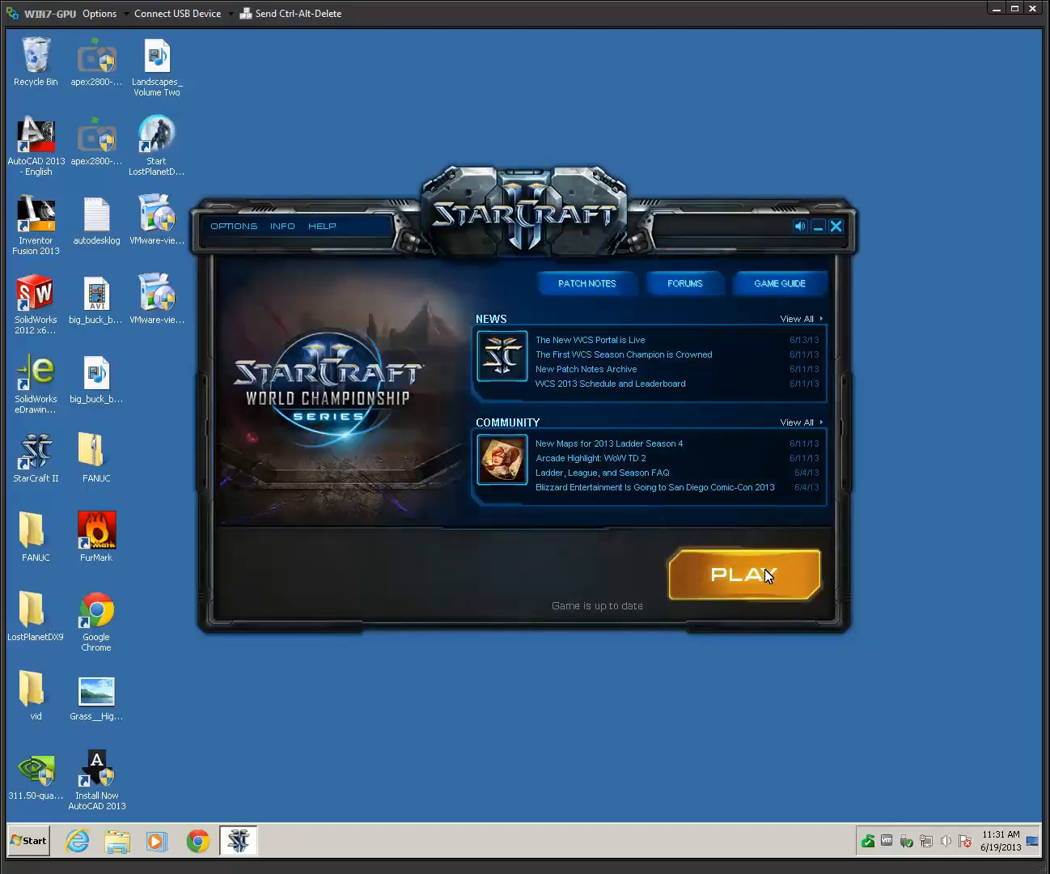
pyautogui.click(743, 574)
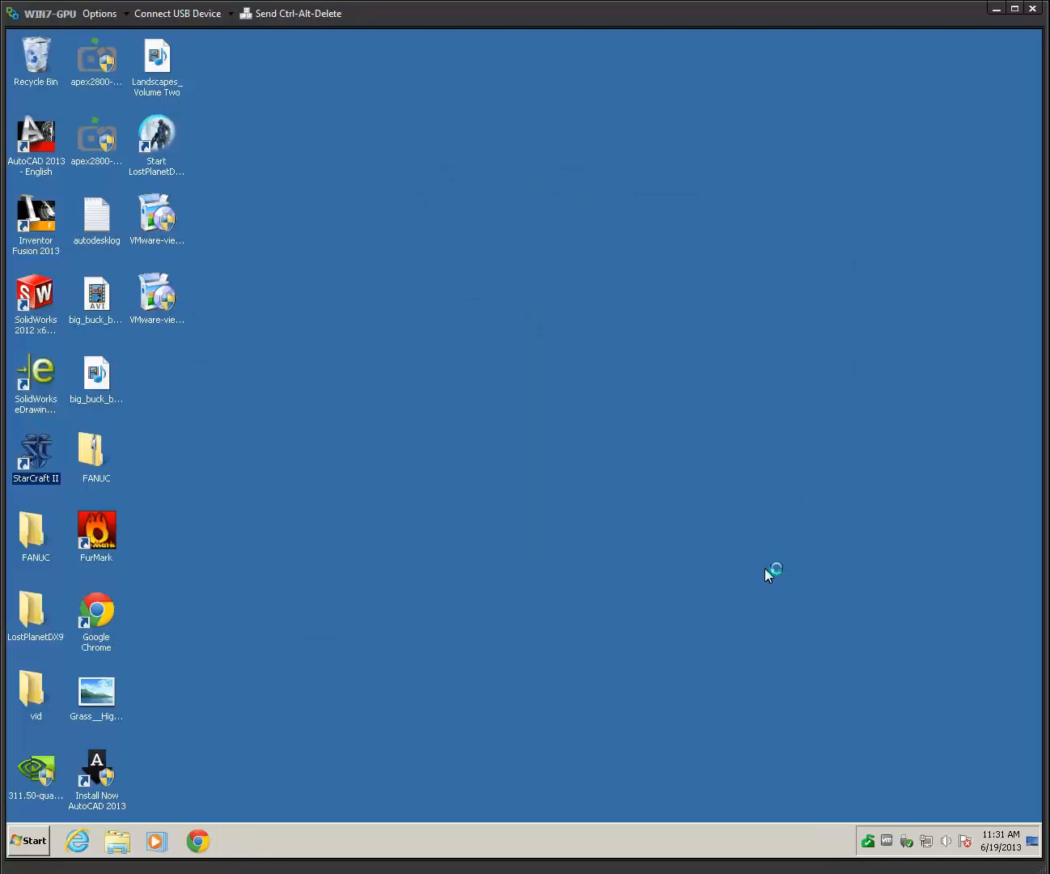
pyautogui.doubleClick(35, 453)
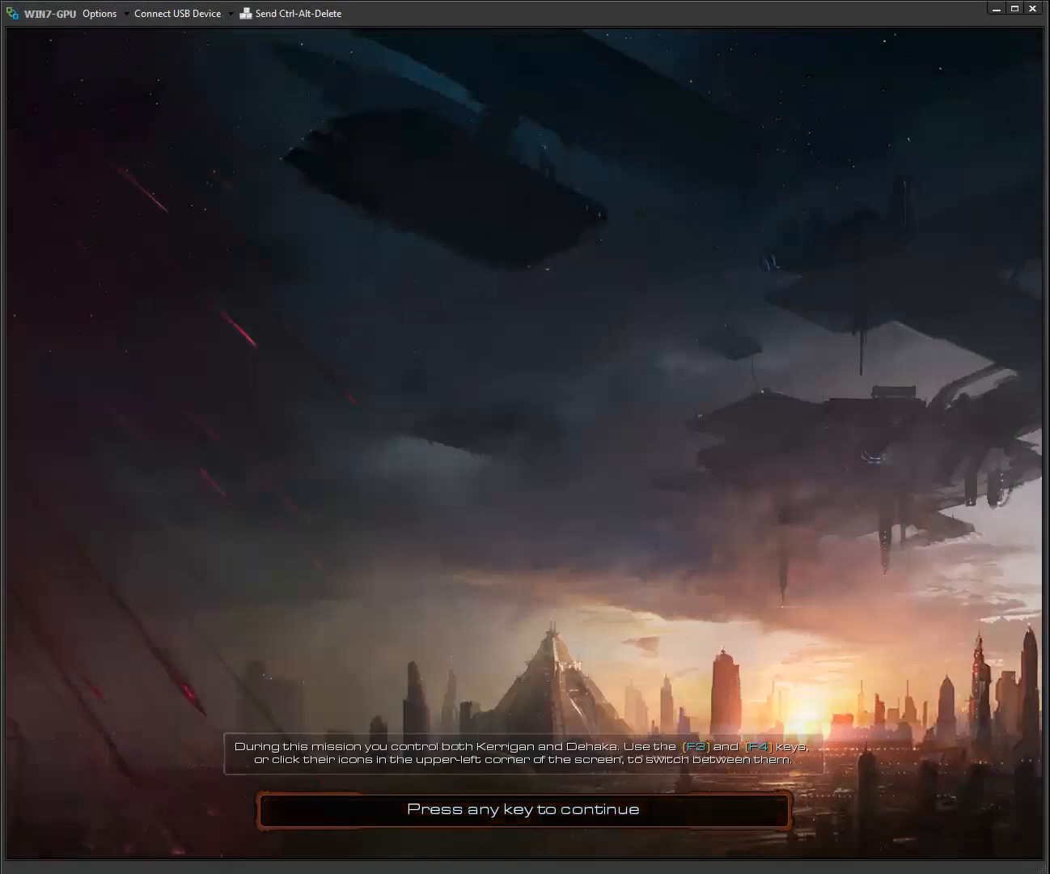
# Press Space at the loading screen to start the mission as Dehaka.
pyautogui.press('space')
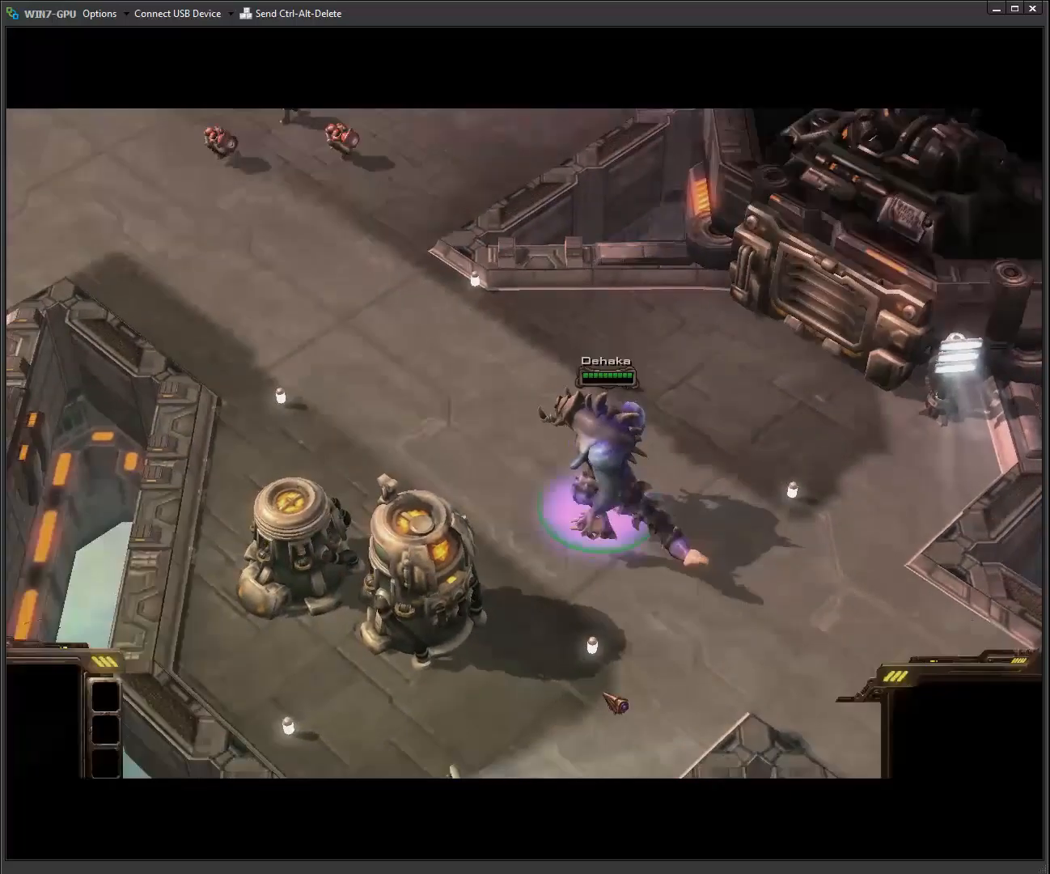
# Exit StarCraft II from the game menu back to the desktop.
pyautogui.click(603, 453)
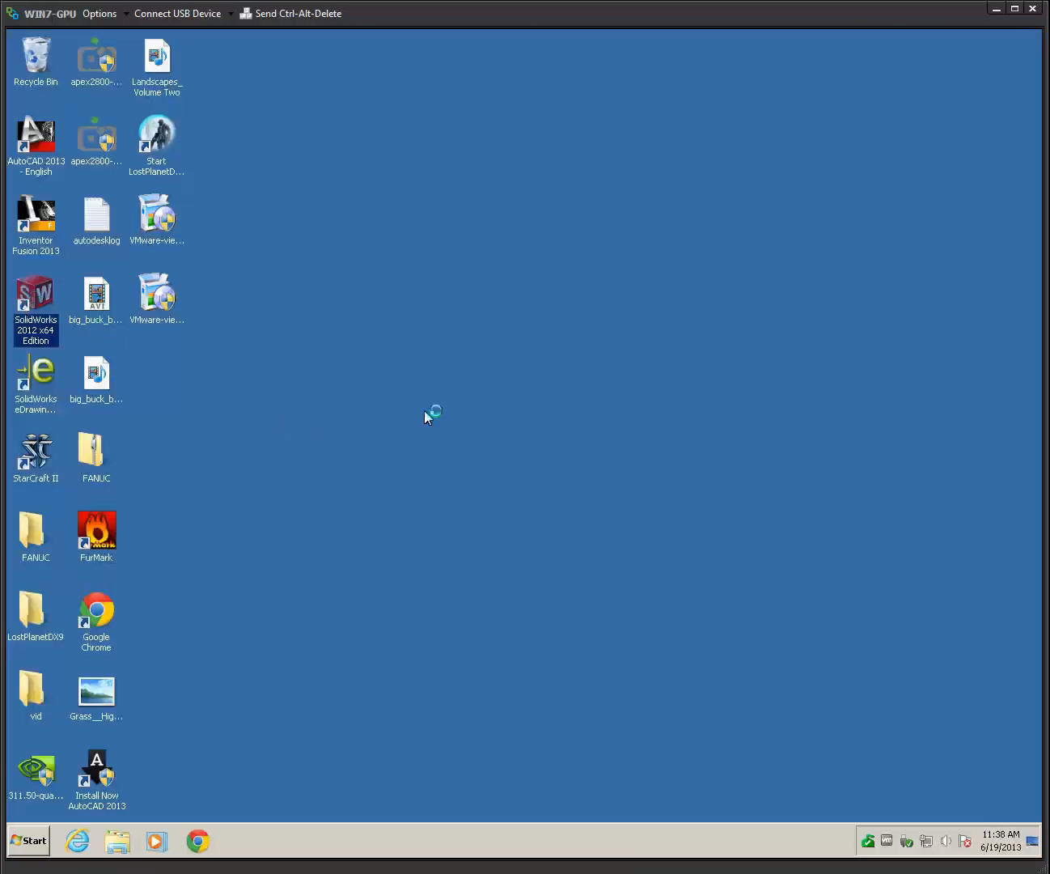
# Start SolidWorks 2012 with the FANUC-430 Robot assembly and right-click the graphics area.
pyautogui.doubleClick(35, 303)
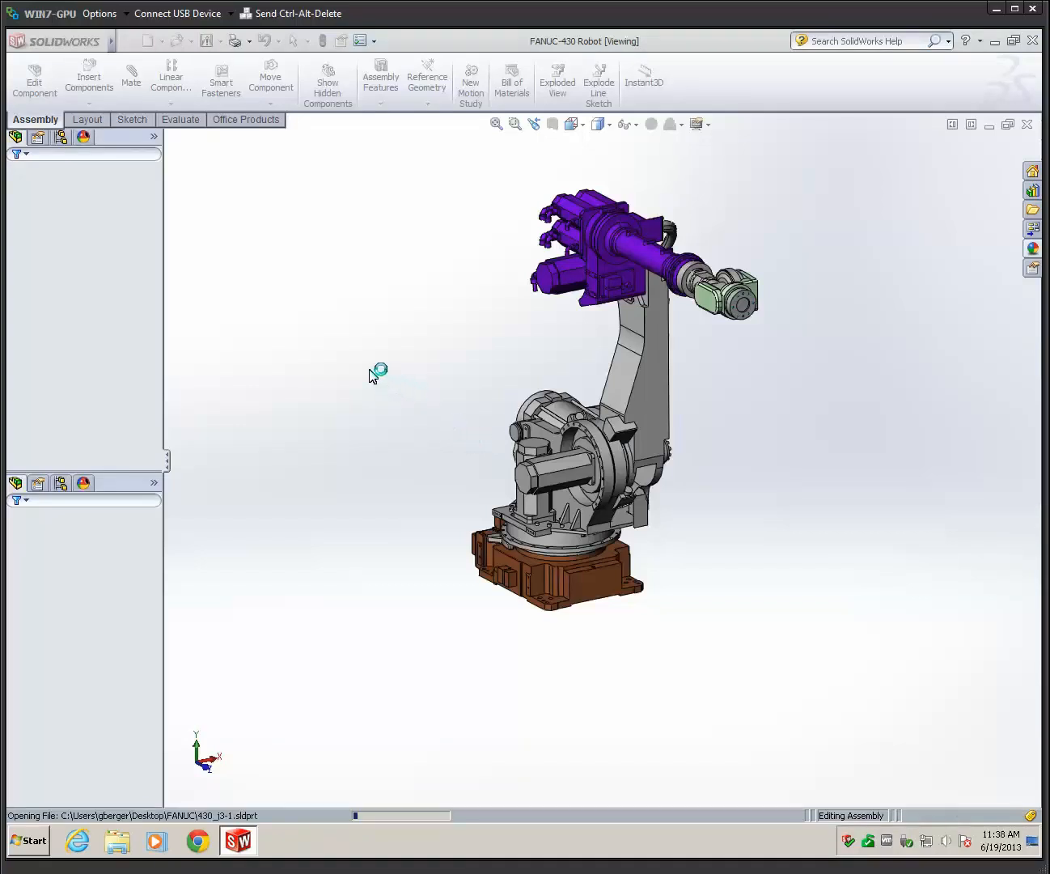
pyautogui.rightClick(374, 374)
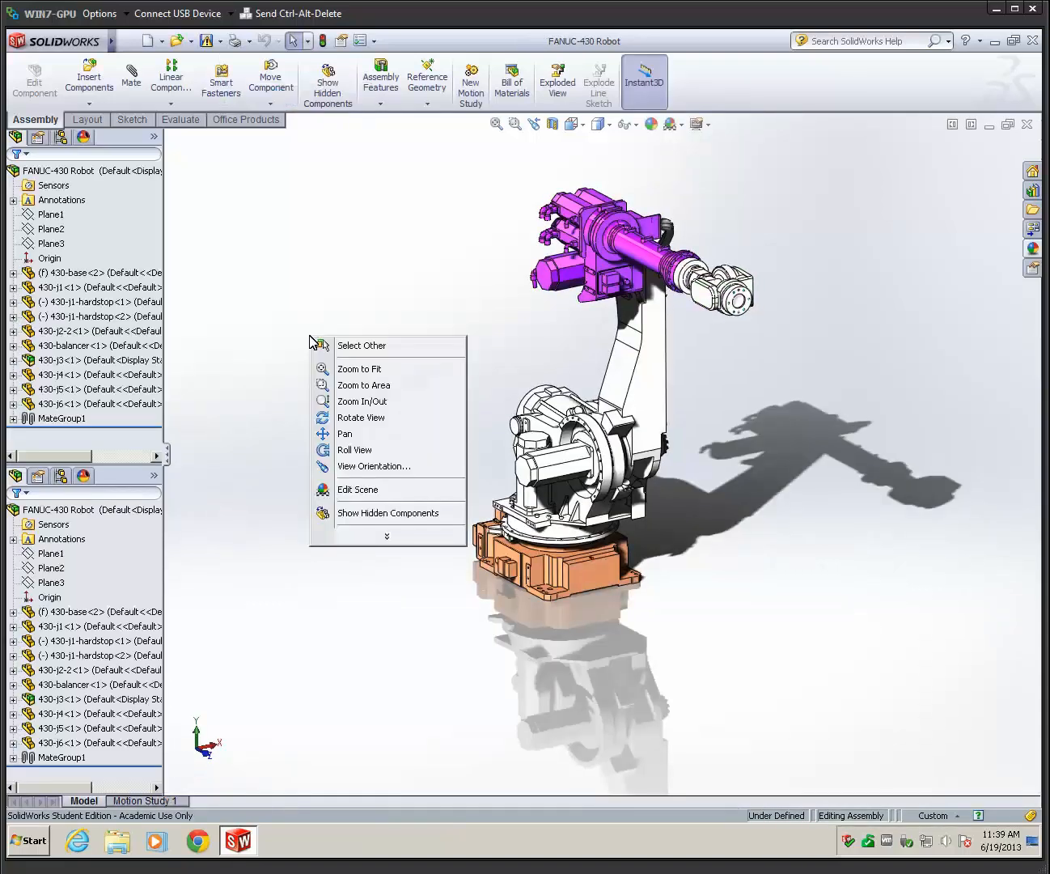
# Choose Rotate View and orbit the FANUC-430 robot to view another side.
pyautogui.click(374, 352)
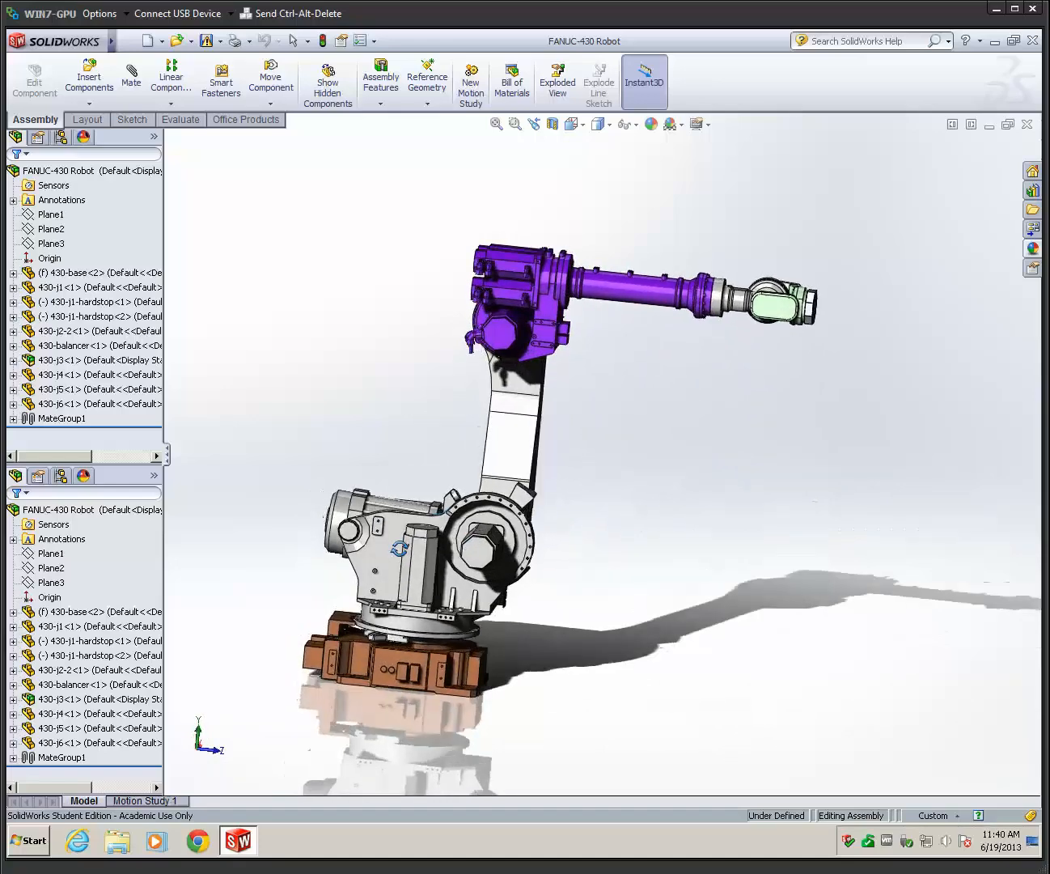
pyautogui.rightClick(361, 400)
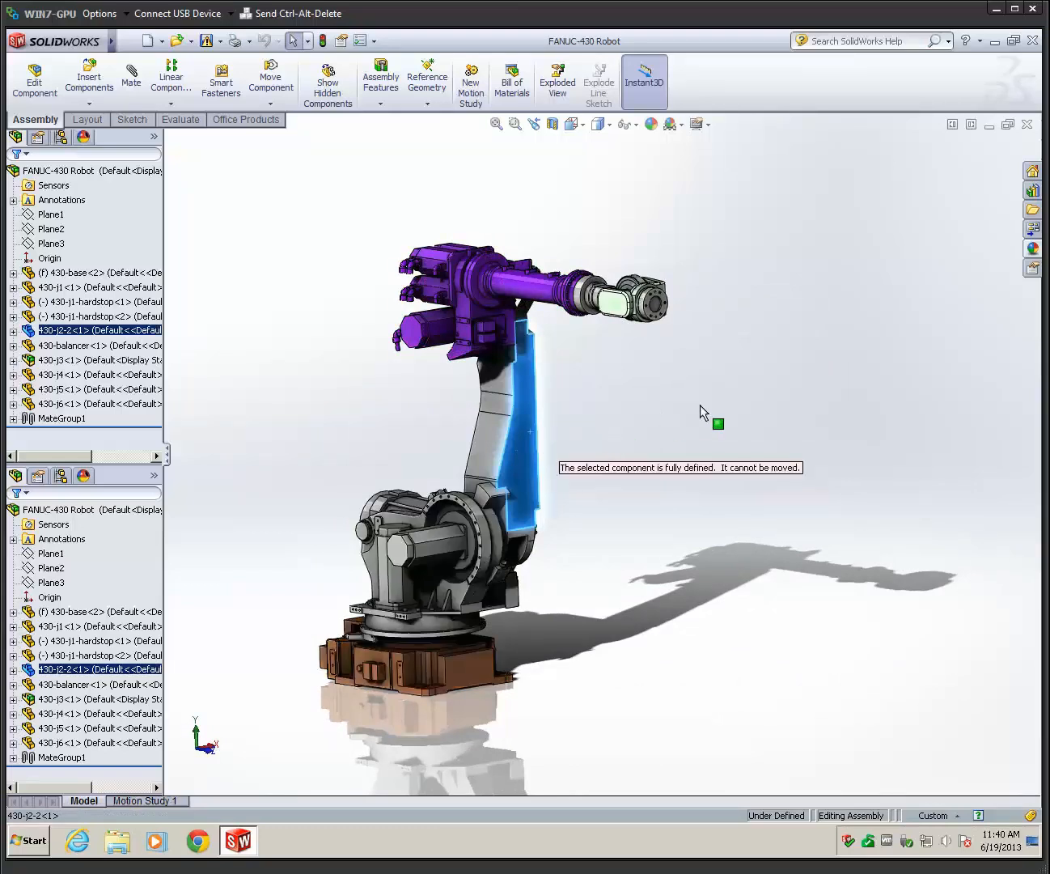
pyautogui.moveTo(496, 429)
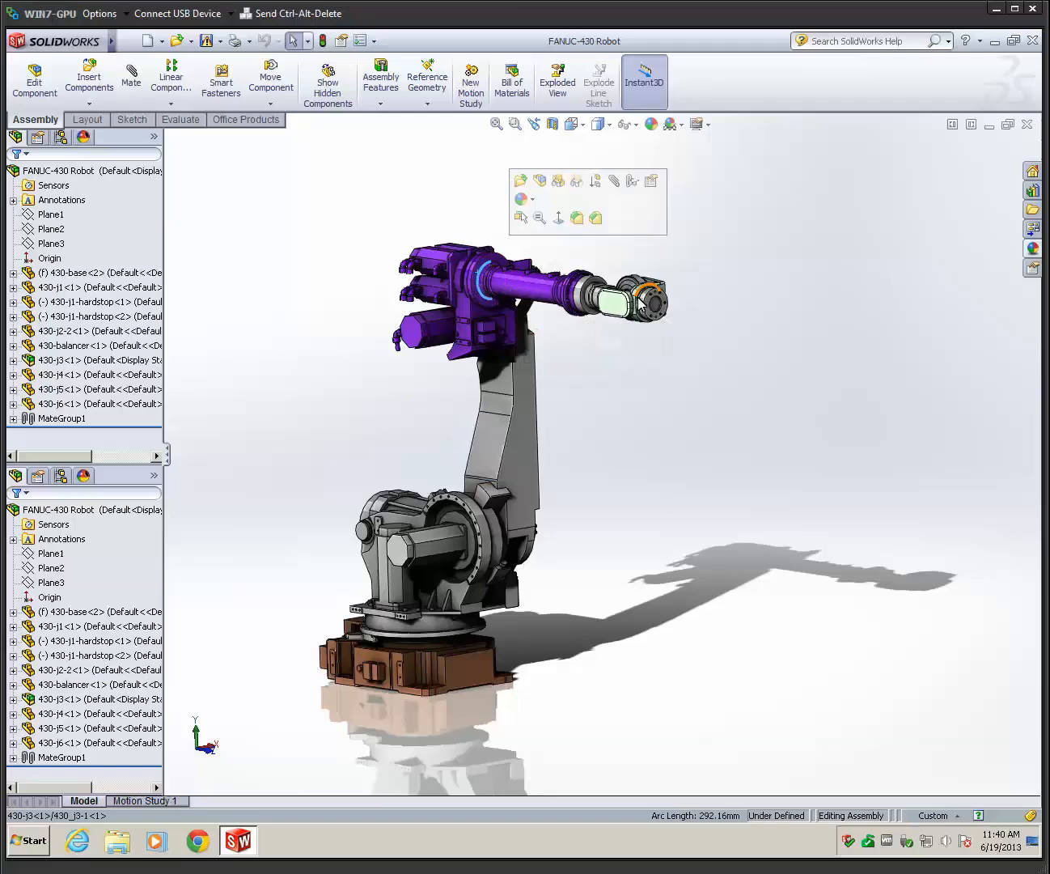
# Drag the 430-j5 wrist component to test moving the robot arm.
pyautogui.click(611, 338)
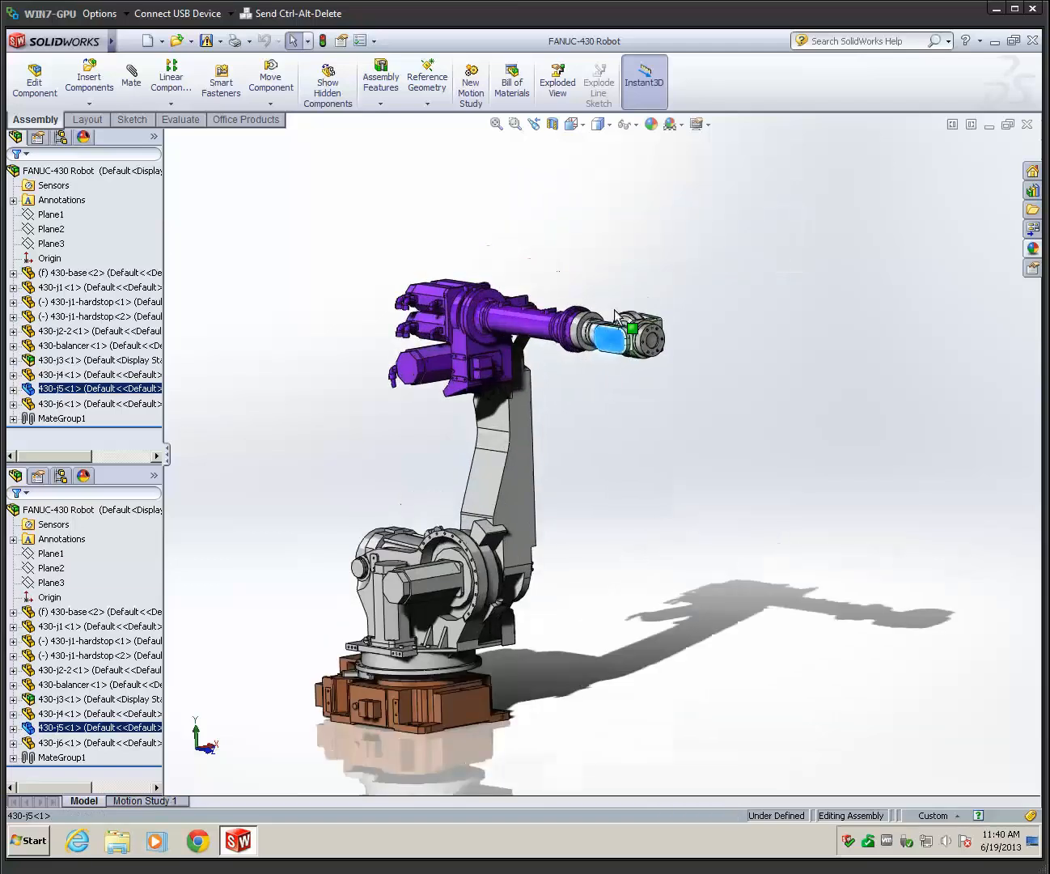